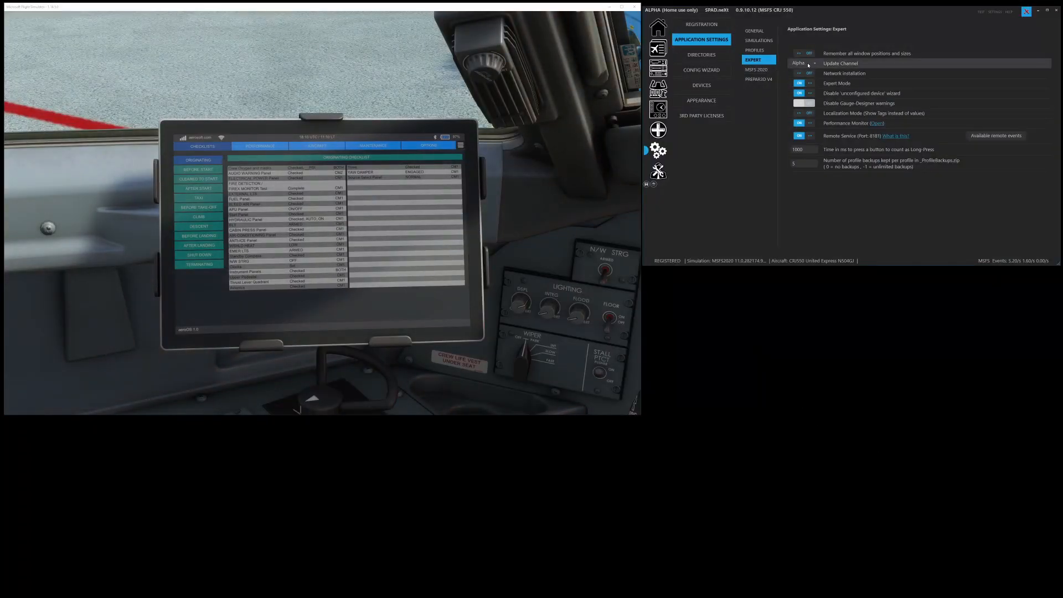
# - Leave expert application settings and select the Data Monitor tool
pyautogui.click(803, 63)
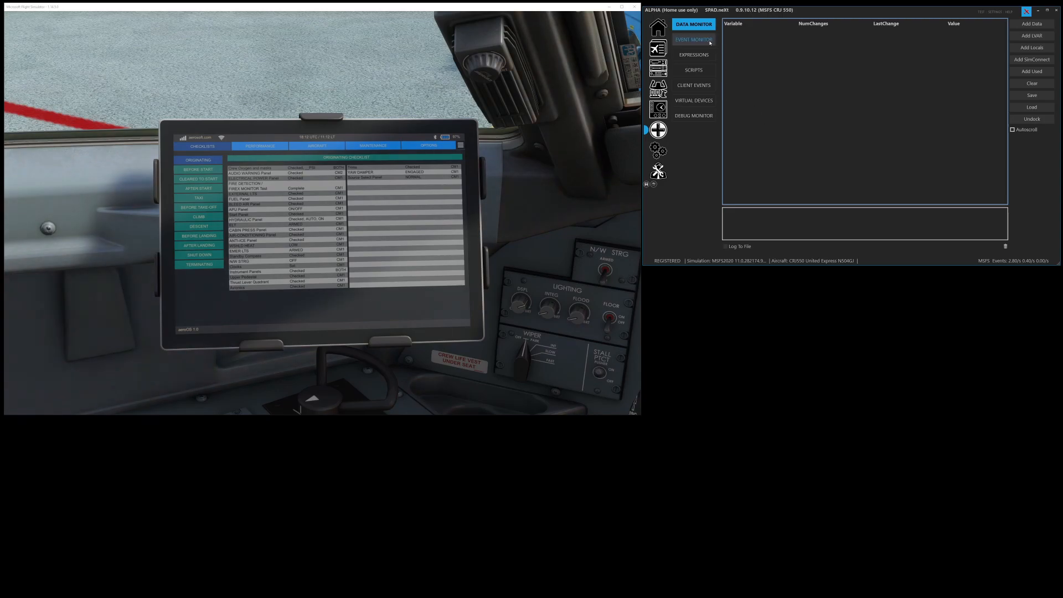
# - Undock the Event Monitor, place it below the simulator, and return to Data Monitor
pyautogui.click(693, 40)
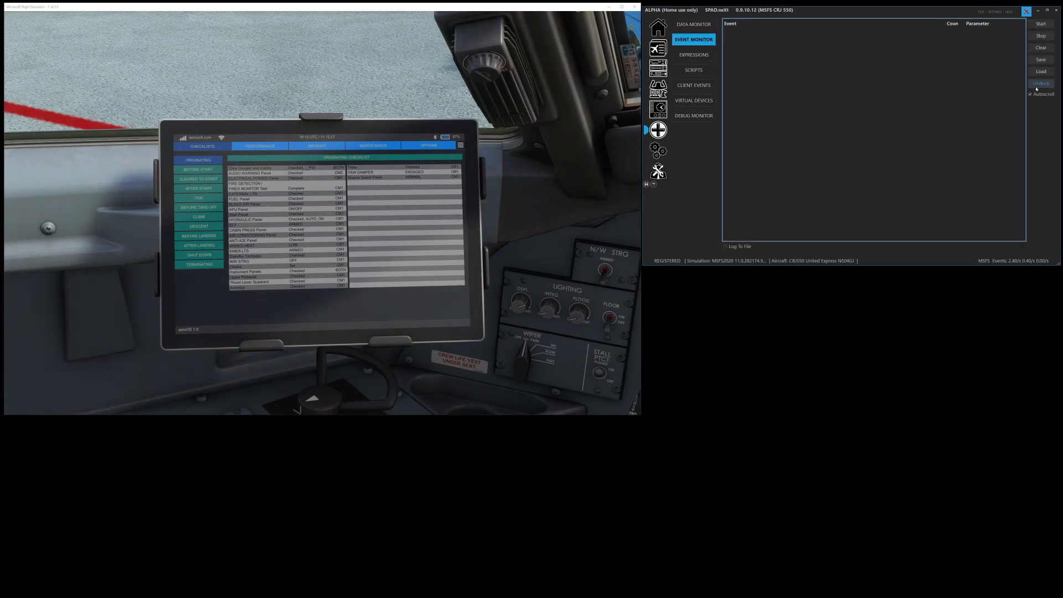
pyautogui.click(1042, 83)
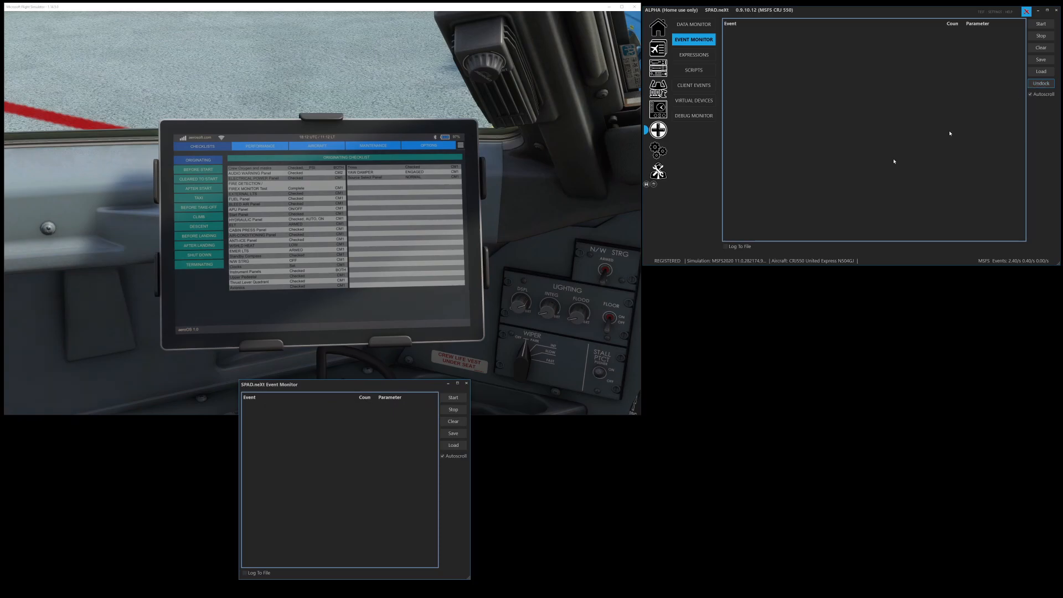
pyautogui.moveTo(269, 384); pyautogui.dragTo(670, 386)
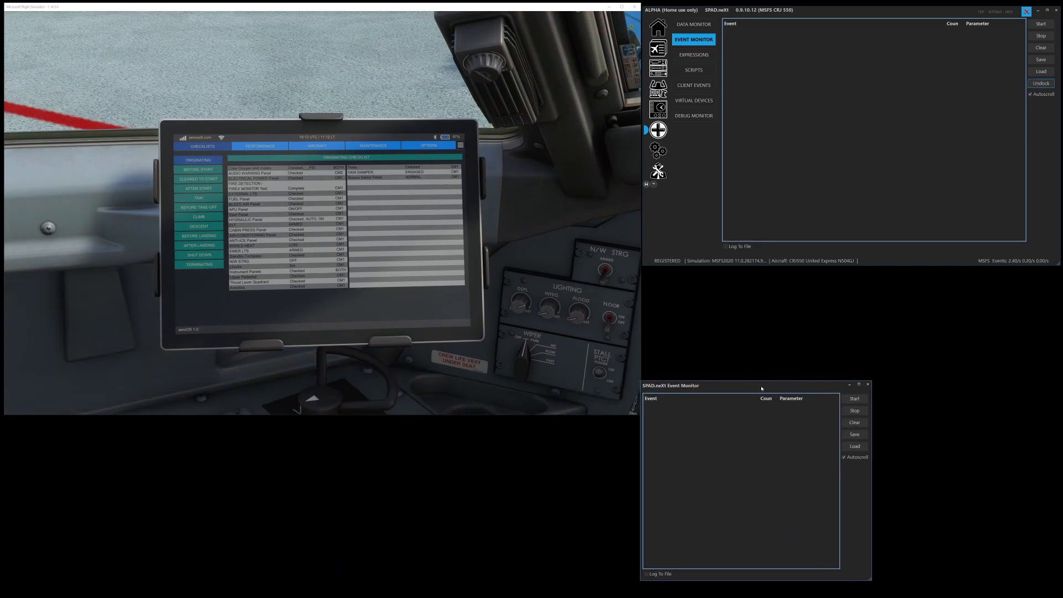
pyautogui.moveTo(760, 386); pyautogui.dragTo(577, 395)
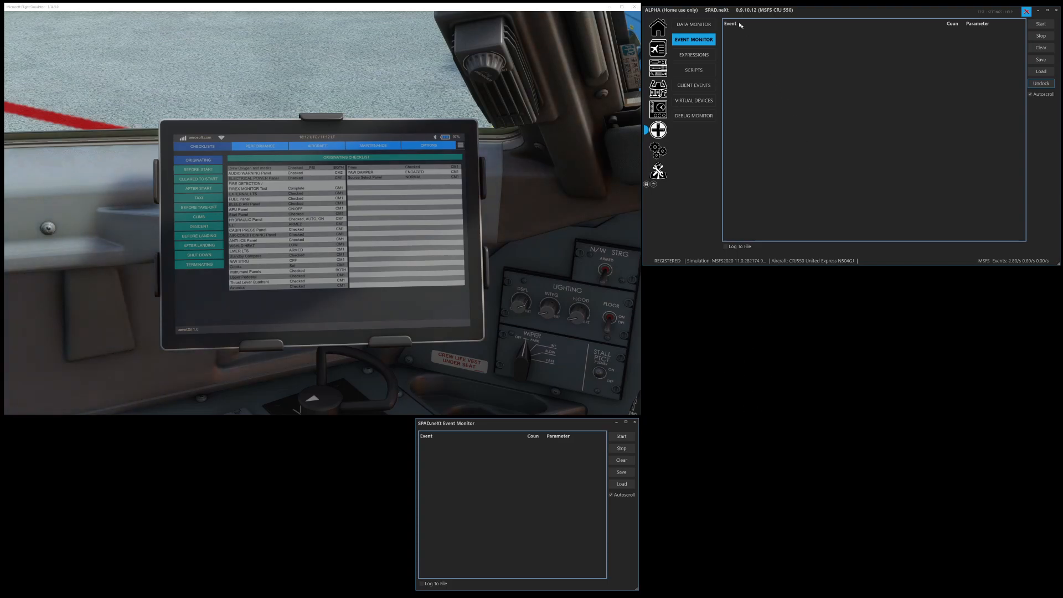
pyautogui.click(693, 24)
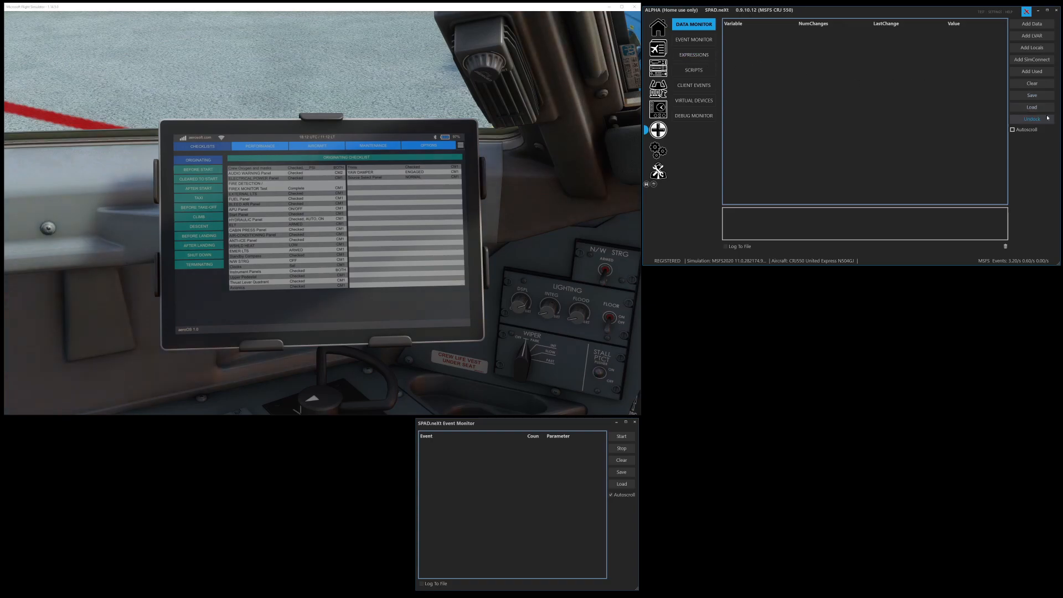
# - Undock the Data Monitor and browse LVAR > ASCRJ variables without adding any
pyautogui.click(1030, 118)
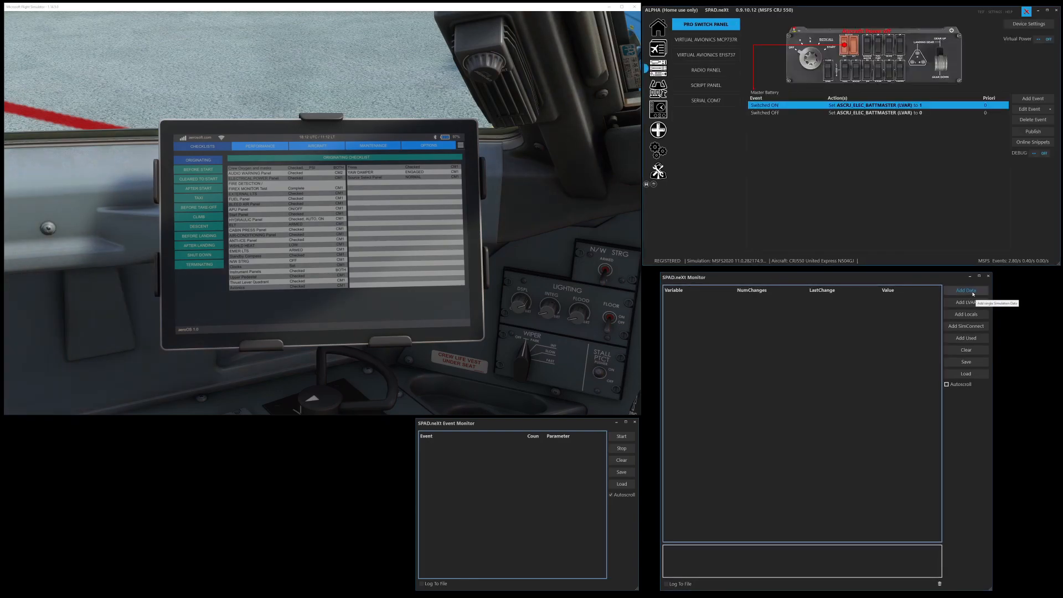
pyautogui.click(965, 290)
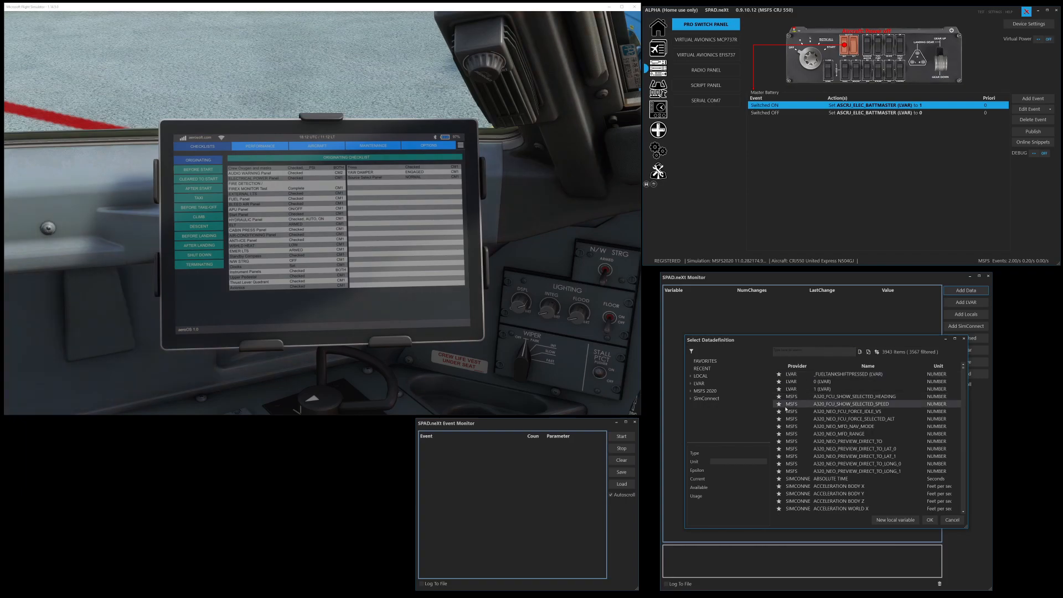
pyautogui.click(699, 383)
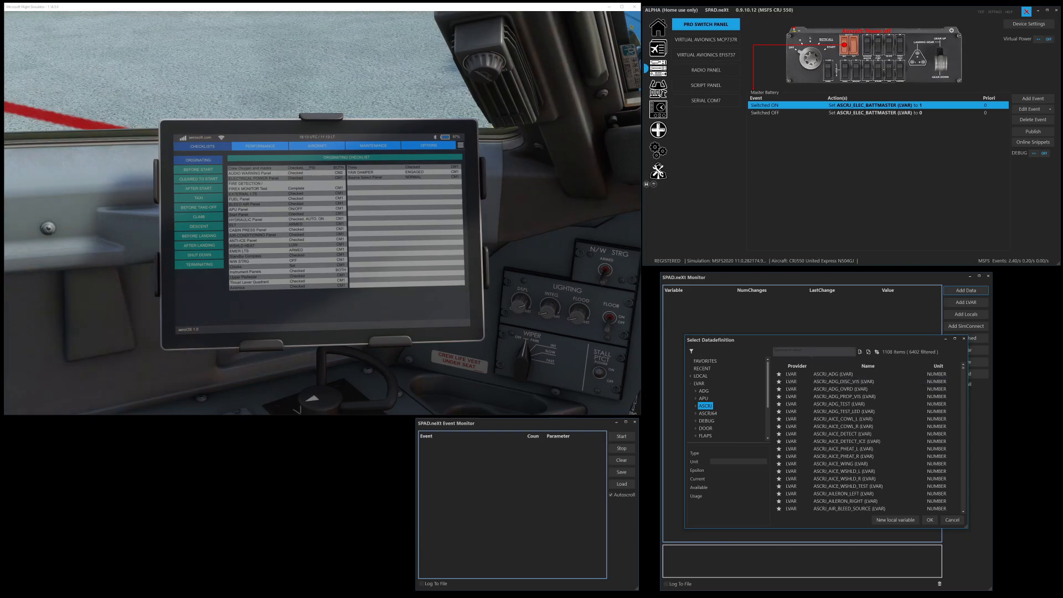
pyautogui.click(867, 366)
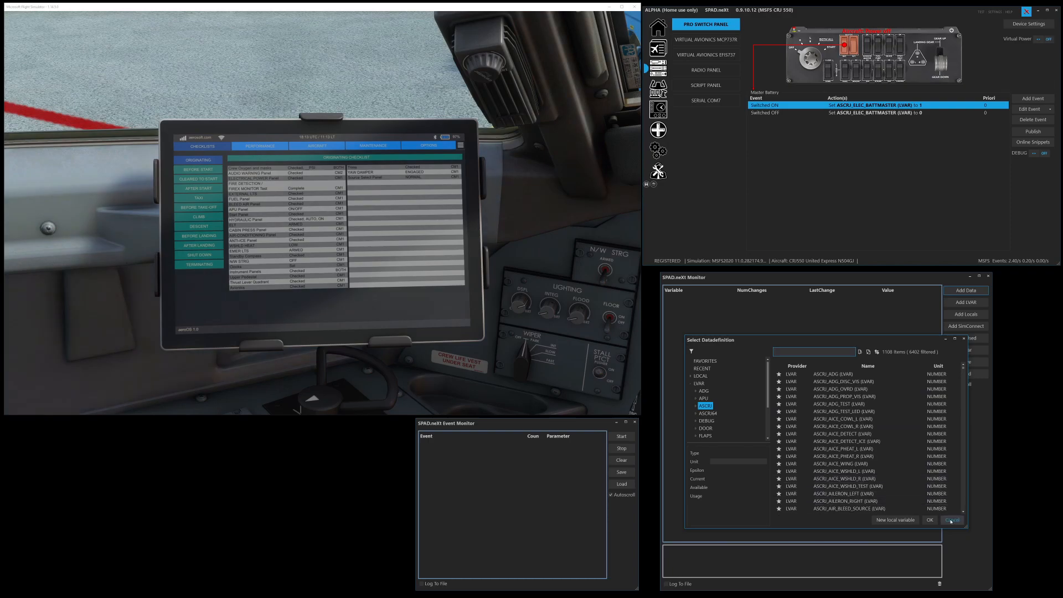
pyautogui.click(954, 520)
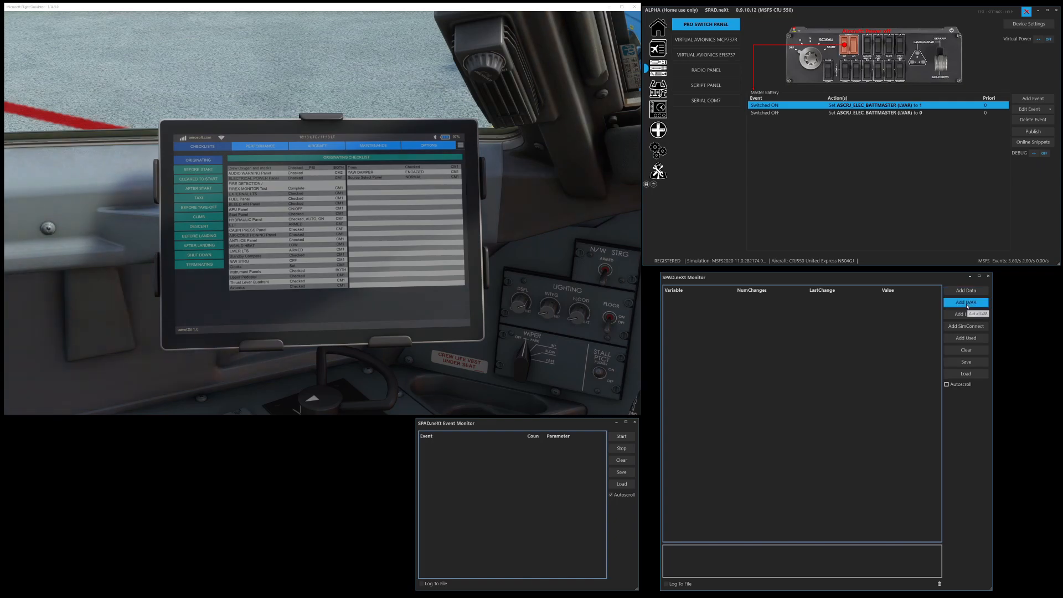
# - Add all ASCRJ local variables to the detached Data Monitor with Add LVAR
pyautogui.click(966, 302)
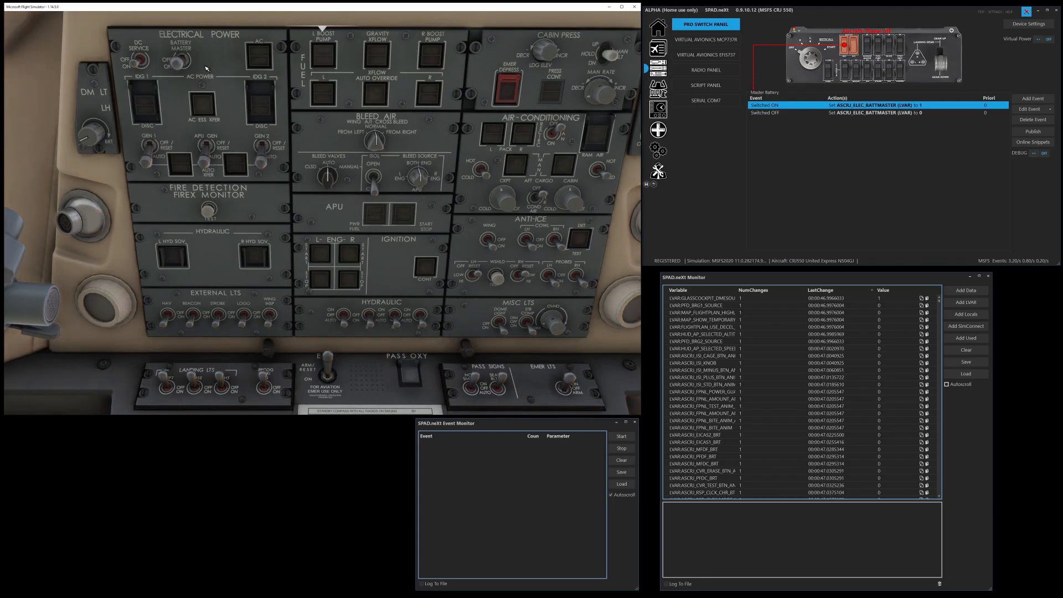
# - Turn Virtual Power on and select the ASCRJ_ELEC_BATTMASTER row in the monitor
pyautogui.click(180, 61)
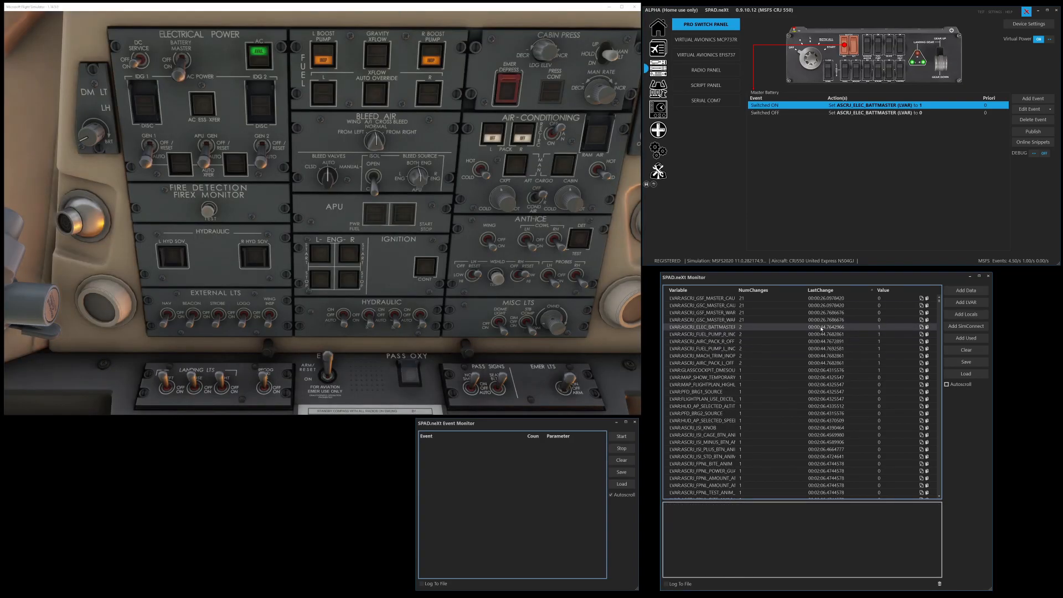
pyautogui.click(705, 327)
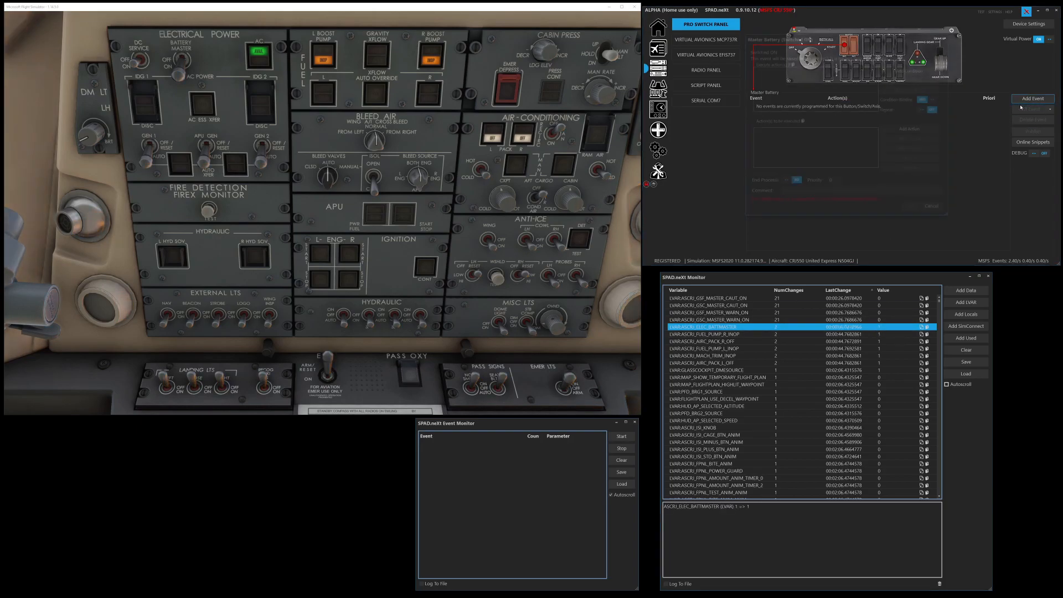
# - Add a Switched ON event with a Change Data value action, searching 'ascri'
pyautogui.click(912, 129)
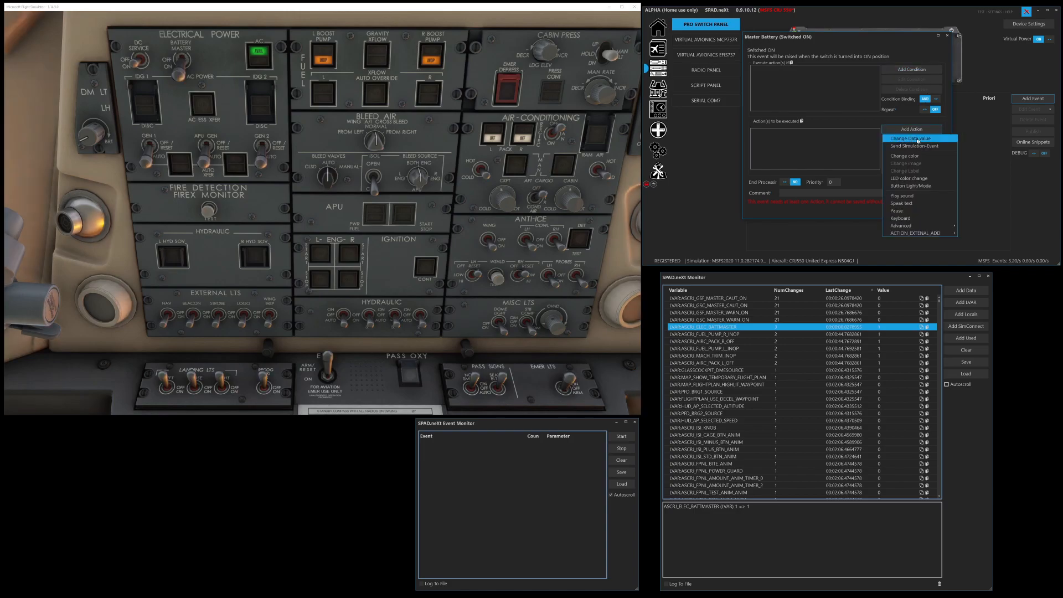
pyautogui.click(906, 139)
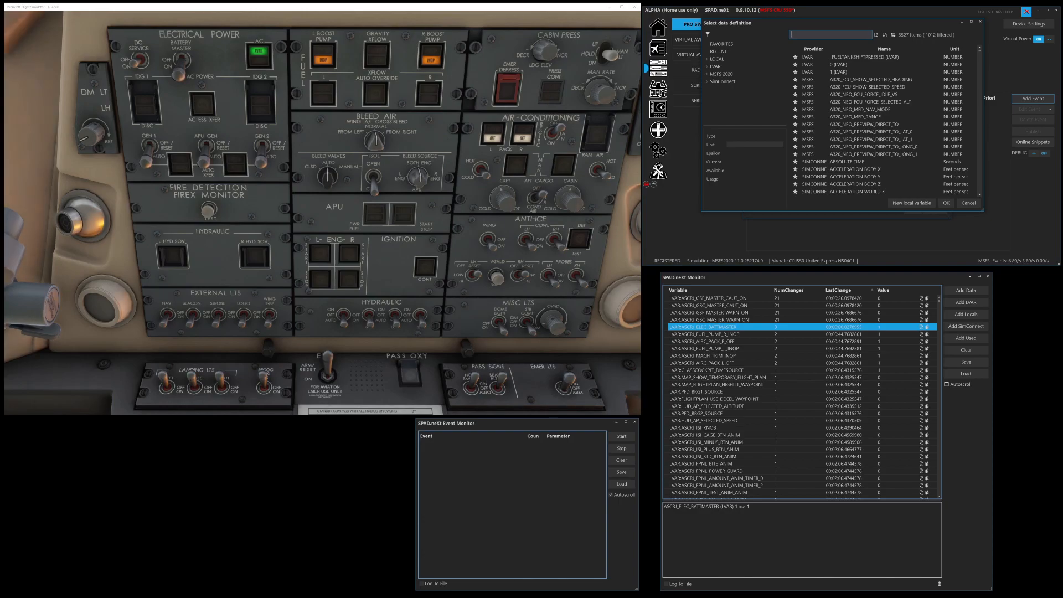
pyautogui.write('ascri')
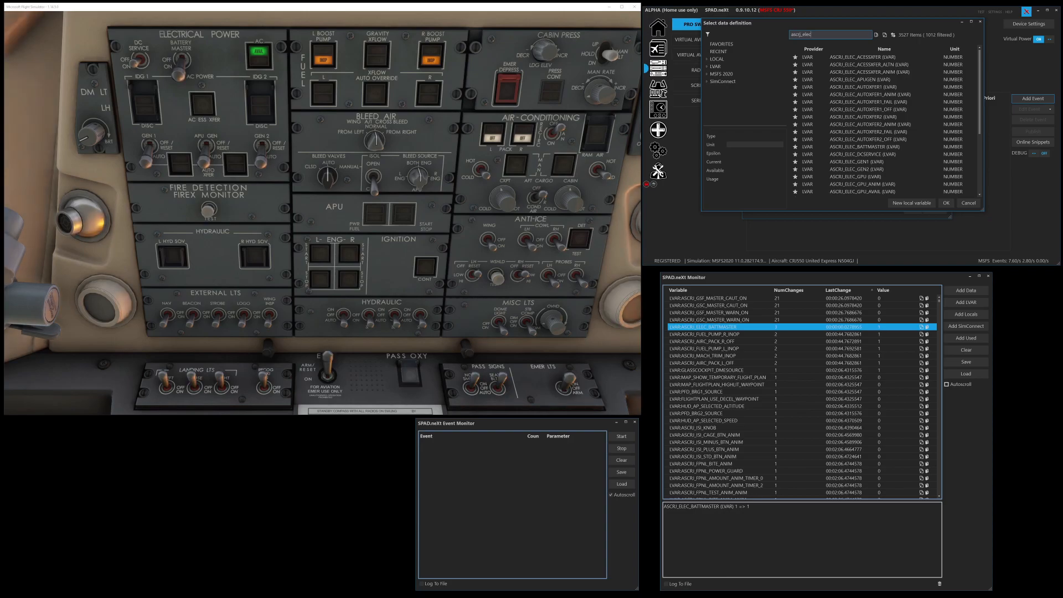
pyautogui.click(865, 146)
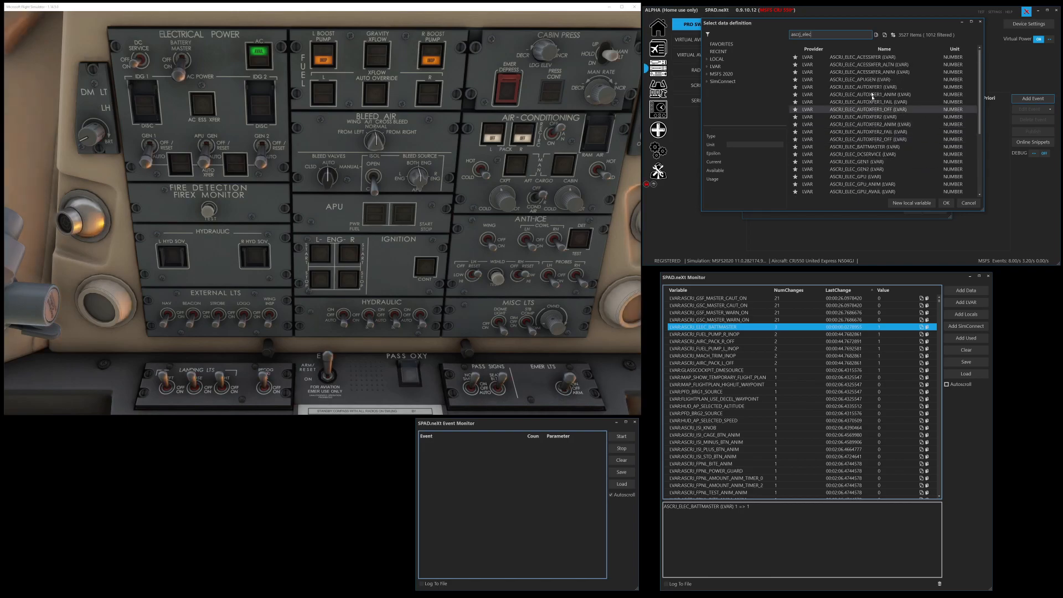
# - Set ASCRJ_ELEC_BATTMASTER to 1 and save the Switched ON event
pyautogui.click(865, 146)
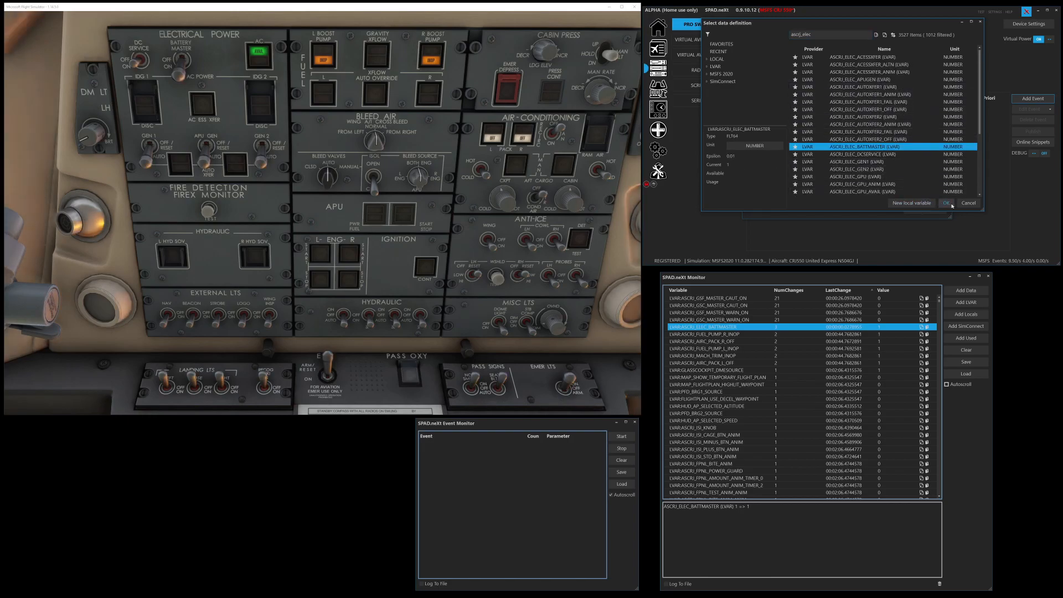
pyautogui.click(949, 203)
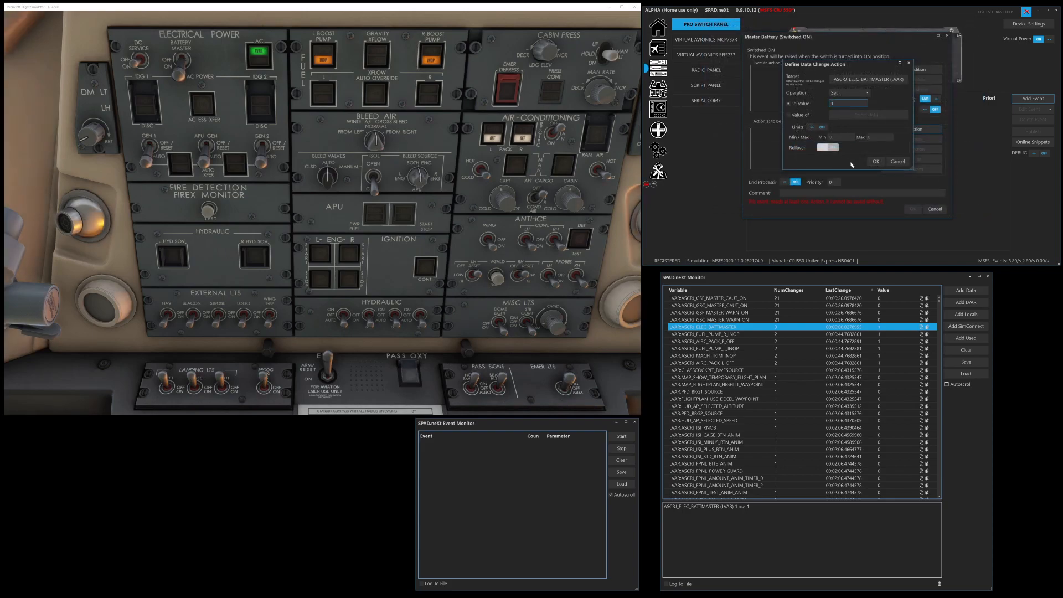
pyautogui.click(876, 161)
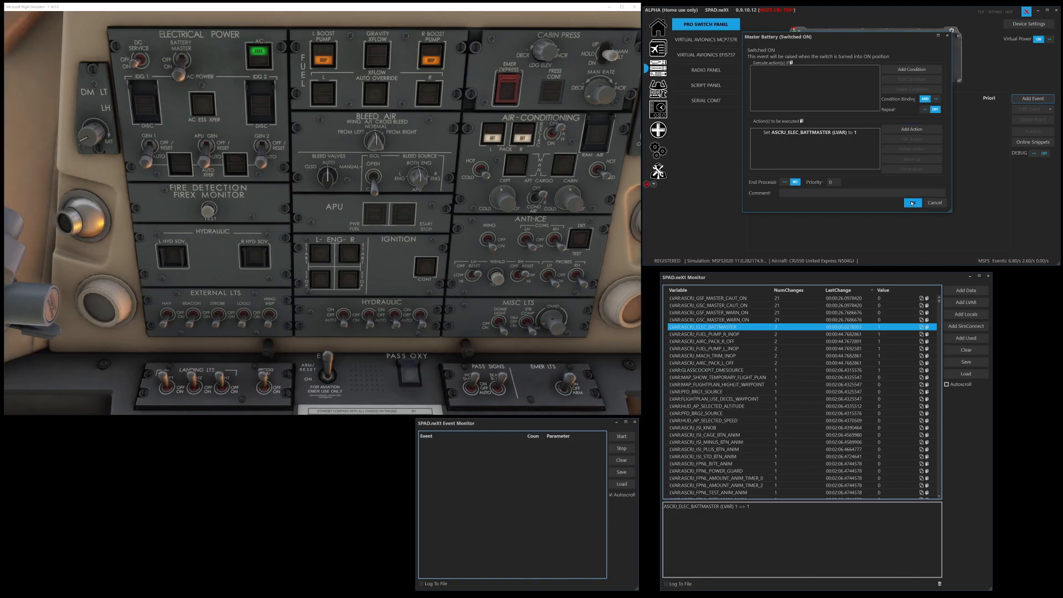
pyautogui.click(913, 202)
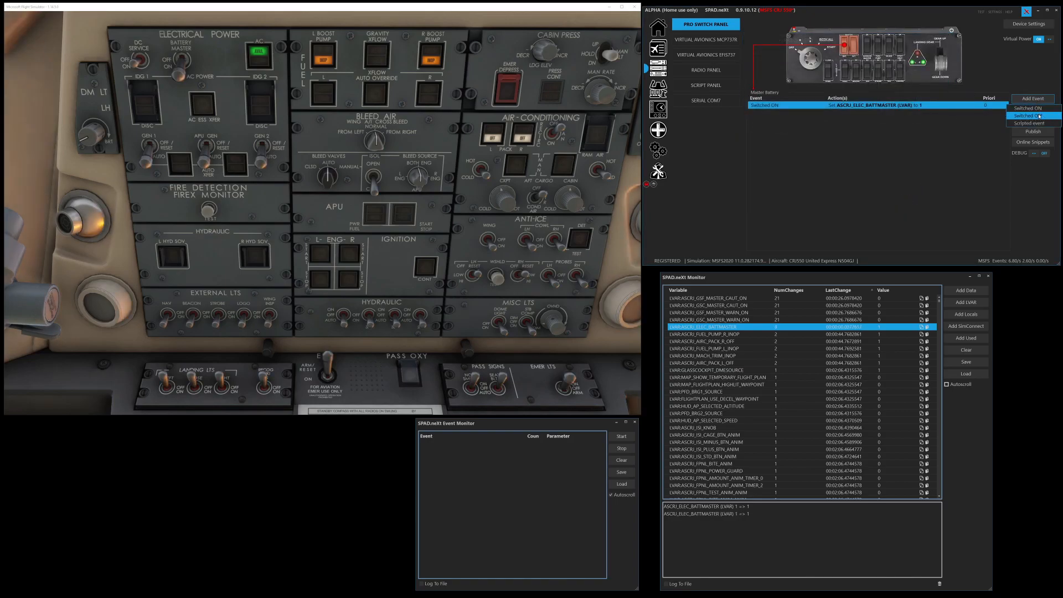
# - Add a Switched OFF event setting ASCRJ_ELEC_BATTMASTER to 0
pyautogui.click(1031, 115)
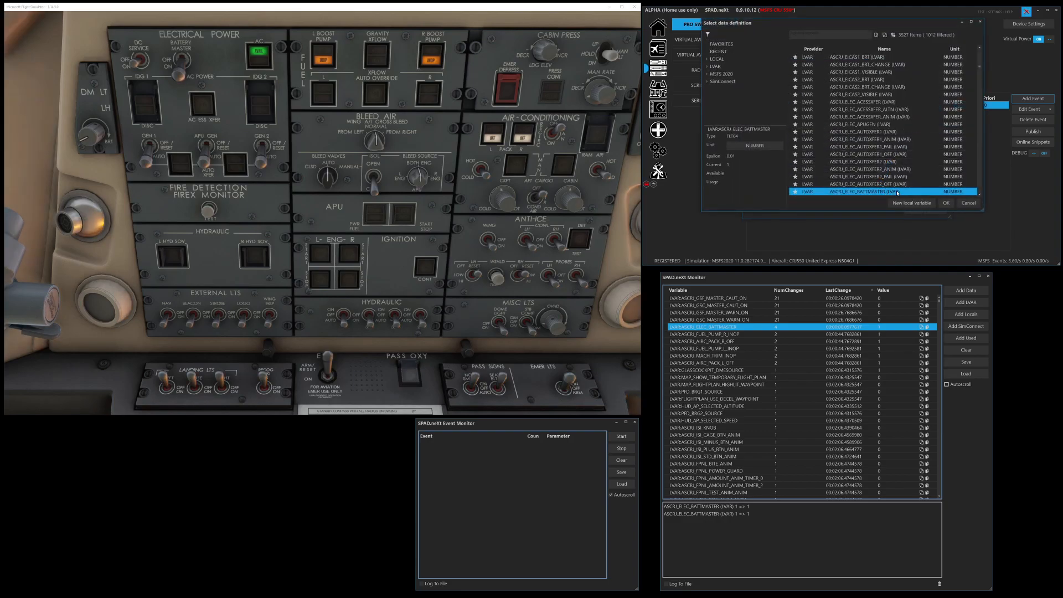
pyautogui.click(947, 203)
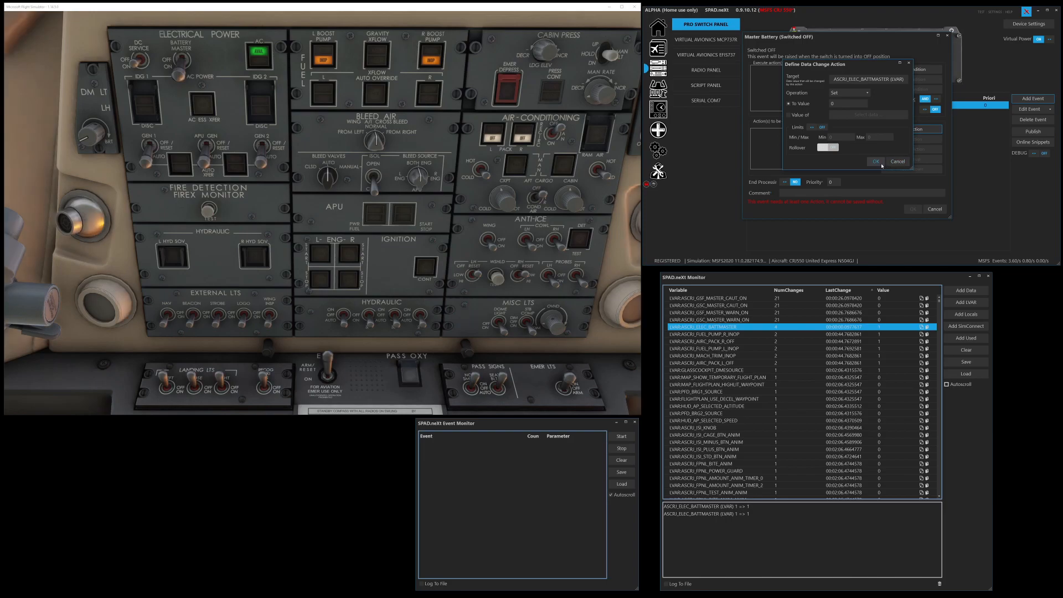
pyautogui.click(875, 161)
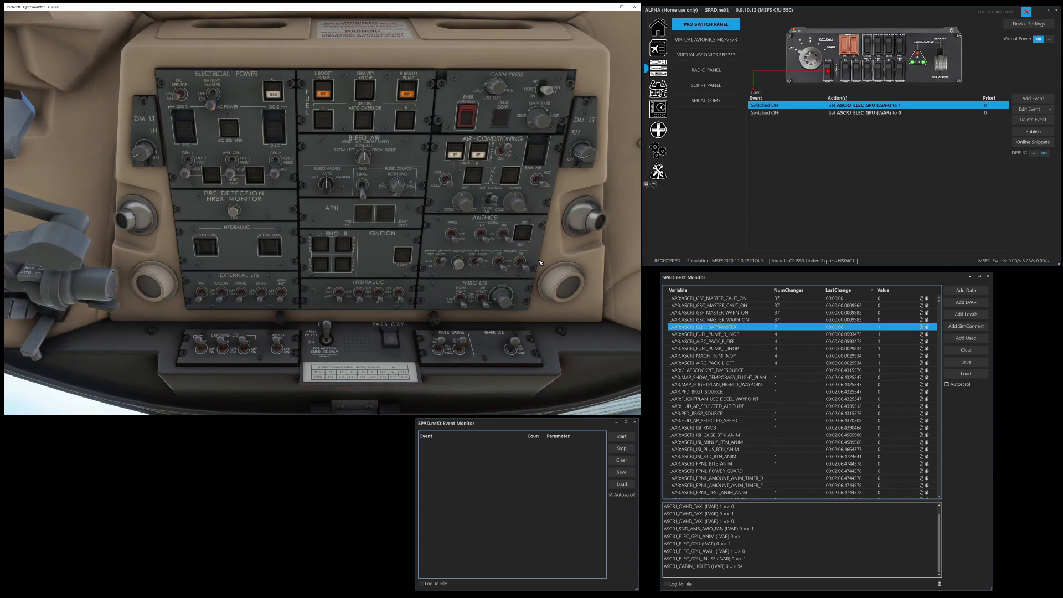
pyautogui.moveTo(600, 311)
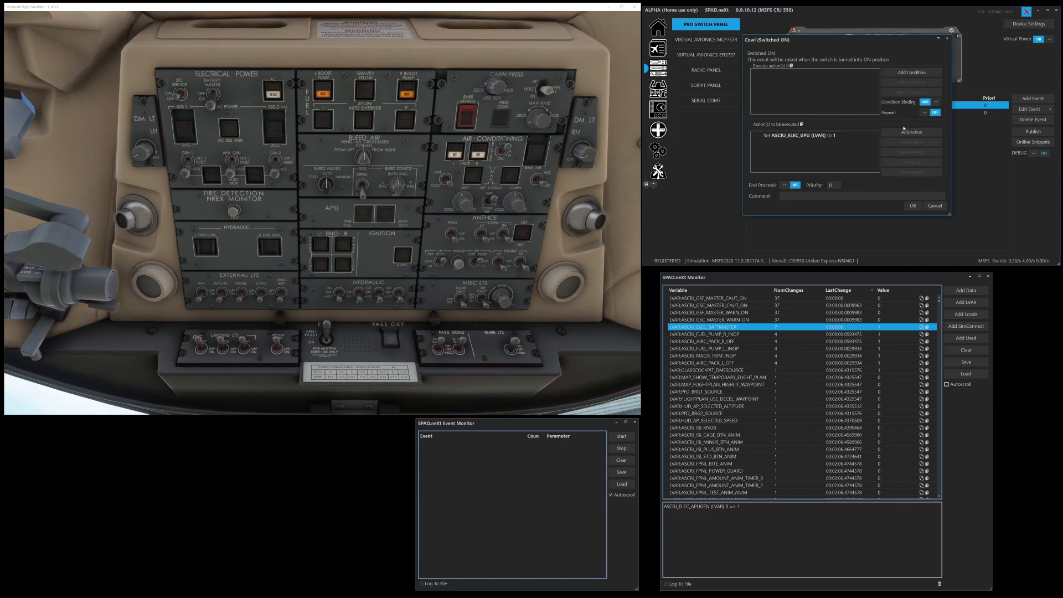
# - Open Define Data Change Action for the Cowl switch's Switched ON event
pyautogui.doubleClick(817, 135)
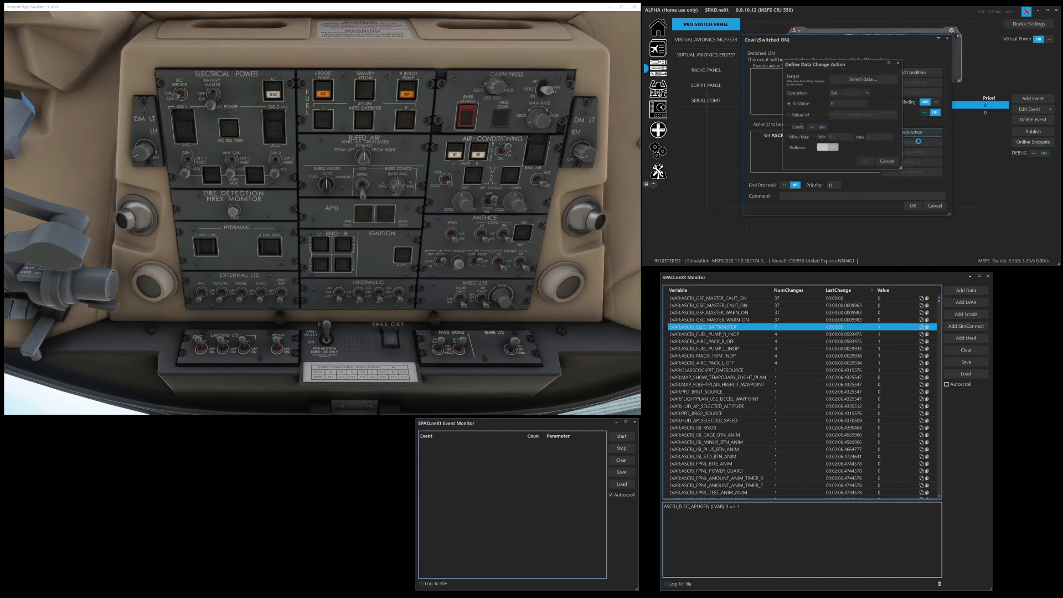